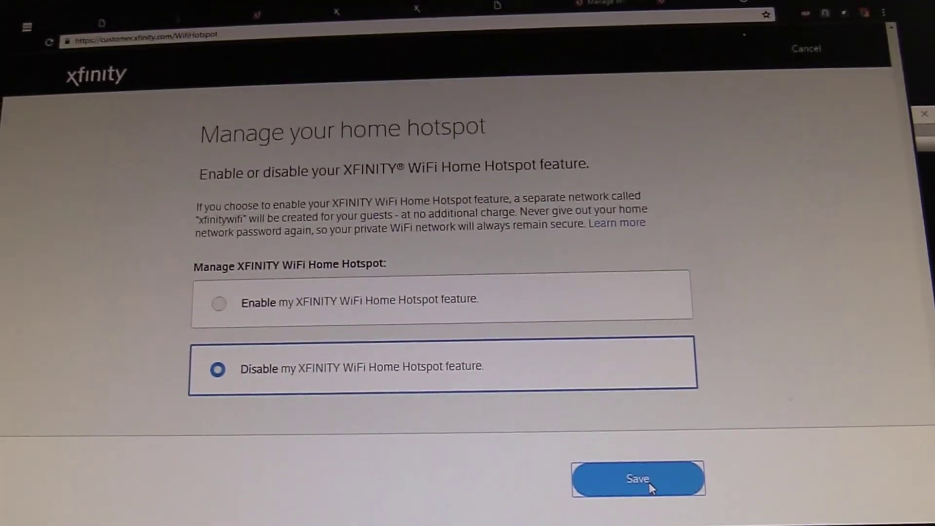
- Save the Disable choice for the XFINITY WiFi Home Hotspot feature
{"action": "left_click", "coordinate": [637, 477]}
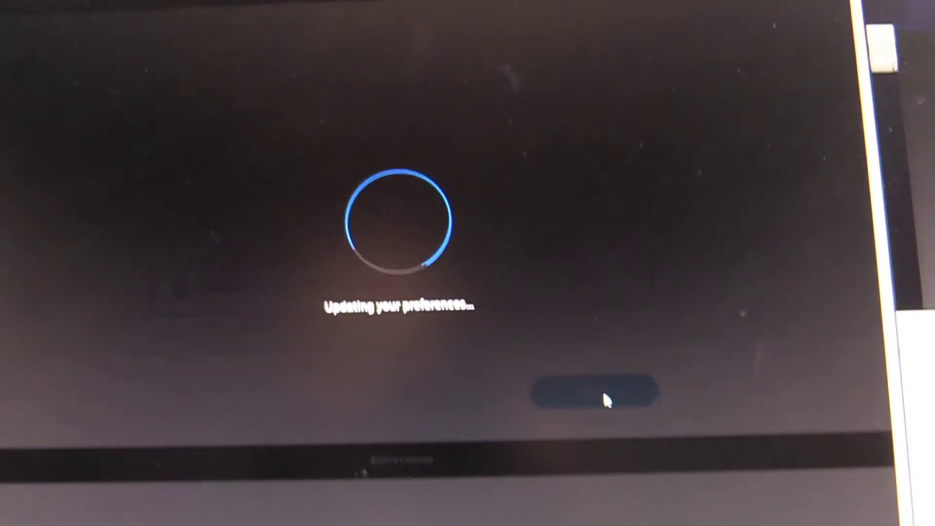